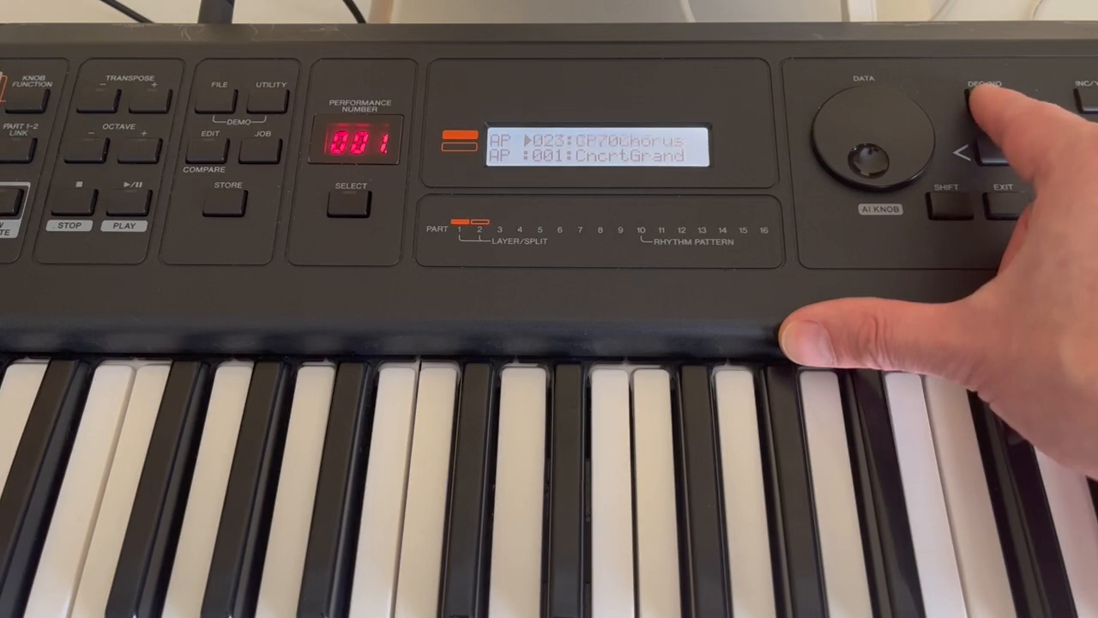
# - Scroll the upper part's voice to U80:FullBody and play a note to audition it
pyautogui.click(987, 103)
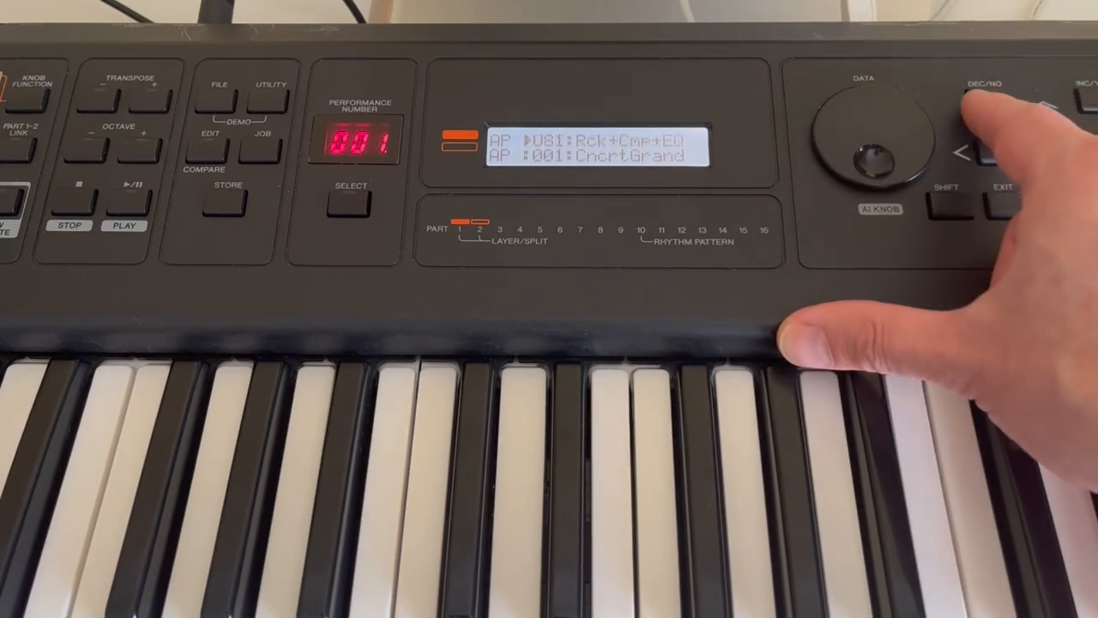
pyautogui.click(984, 137)
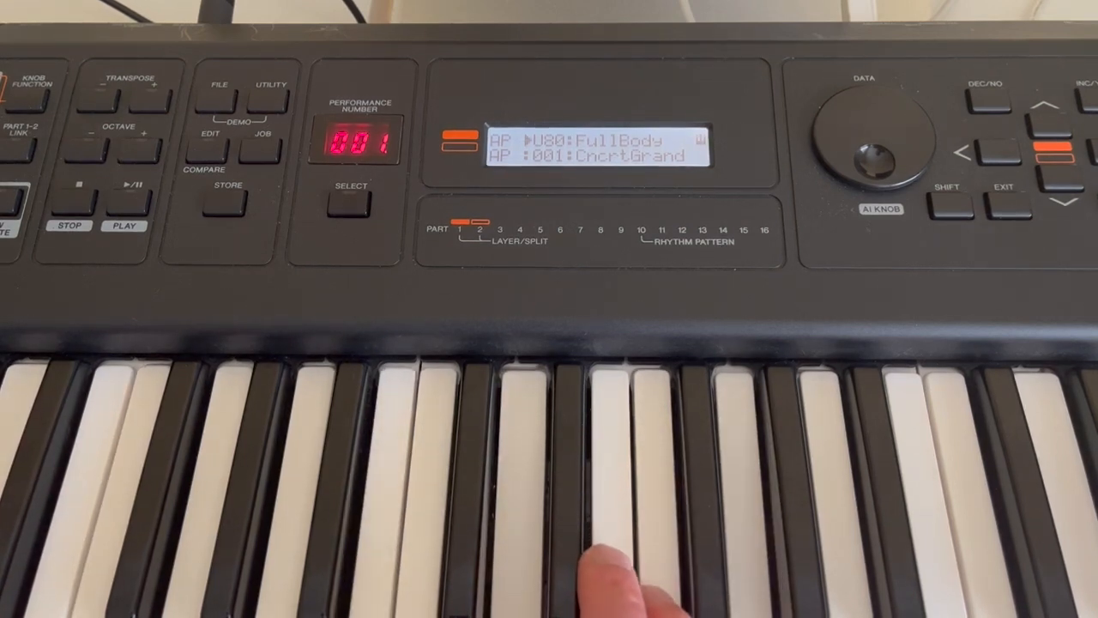
pyautogui.click(601, 558)
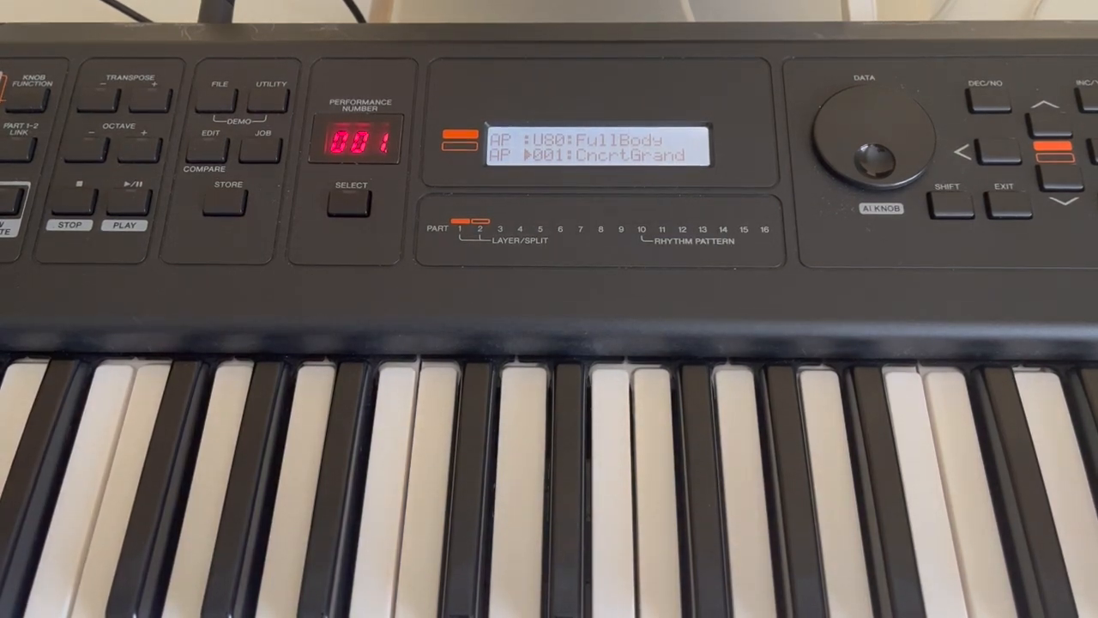
# - Enter performance edit for the part and reach Voice Insert Eff showing GateThresh -73dB
pyautogui.click(209, 134)
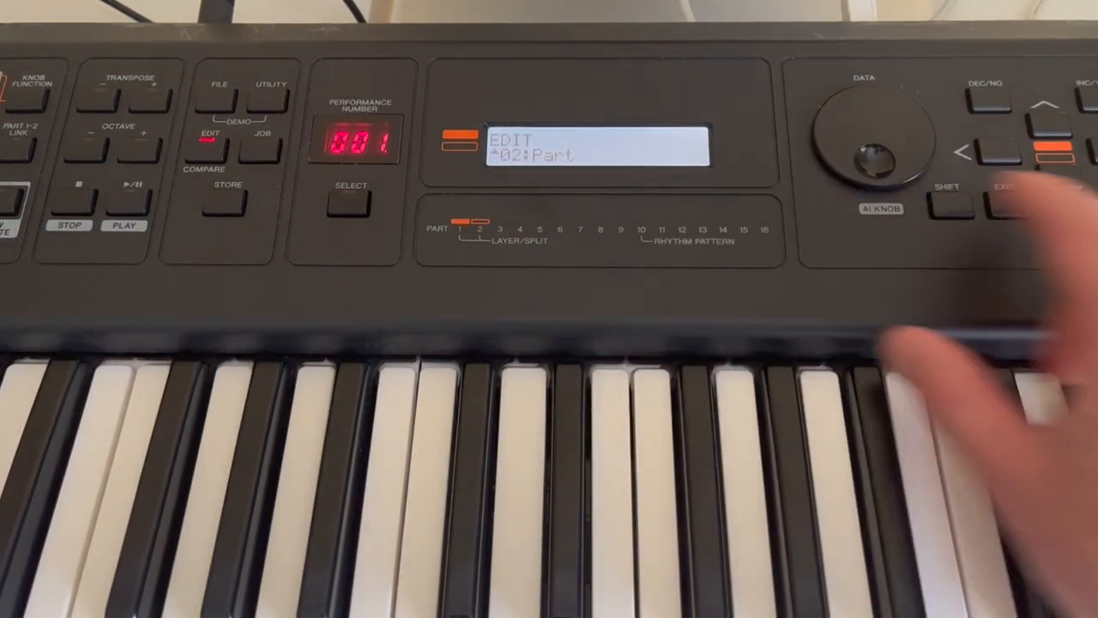
pyautogui.click(1038, 151)
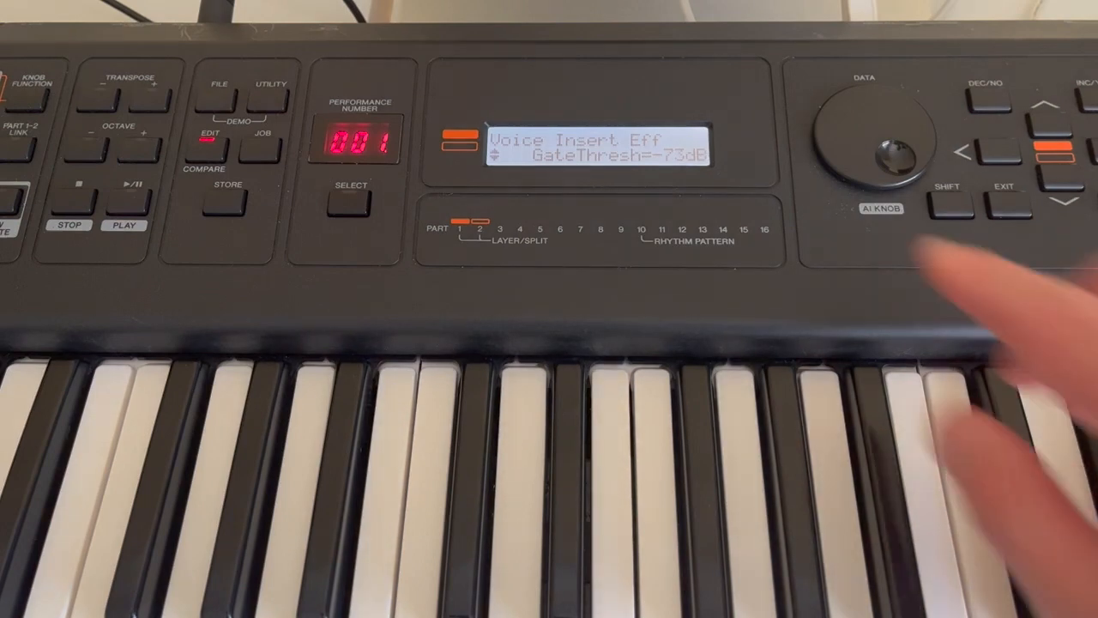
# - Move to CompRel in the insert effect and dial it to 75ms
pyautogui.moveTo(867, 155); pyautogui.dragTo(910, 120)
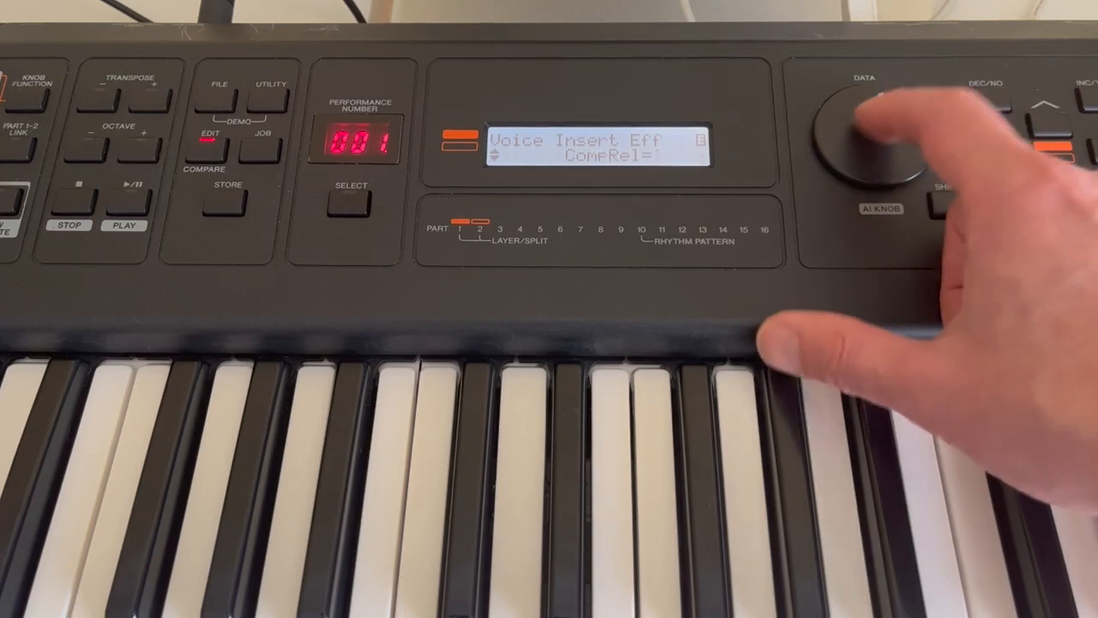
pyautogui.moveTo(893, 137); pyautogui.dragTo(867, 172)
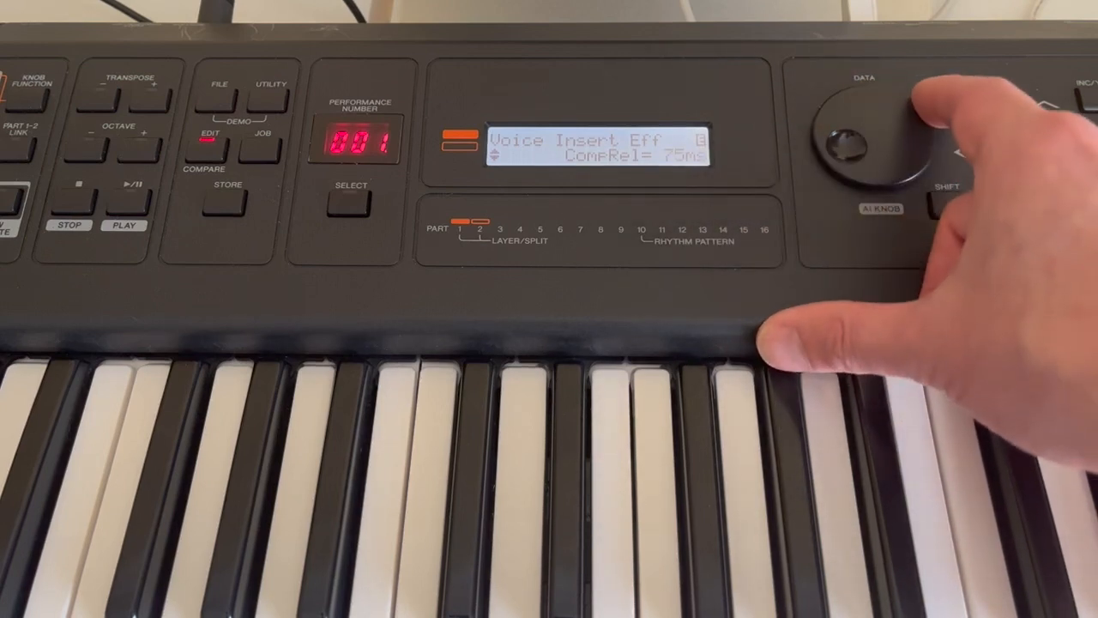
pyautogui.moveTo(875, 137); pyautogui.dragTo(859, 163)
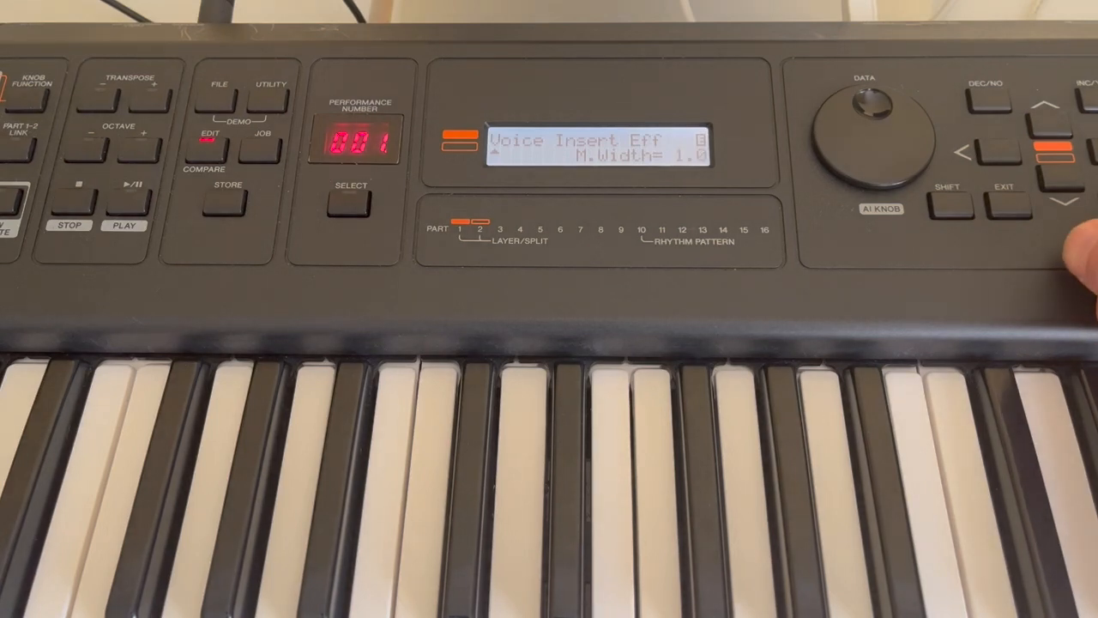
pyautogui.moveTo(1081, 257)
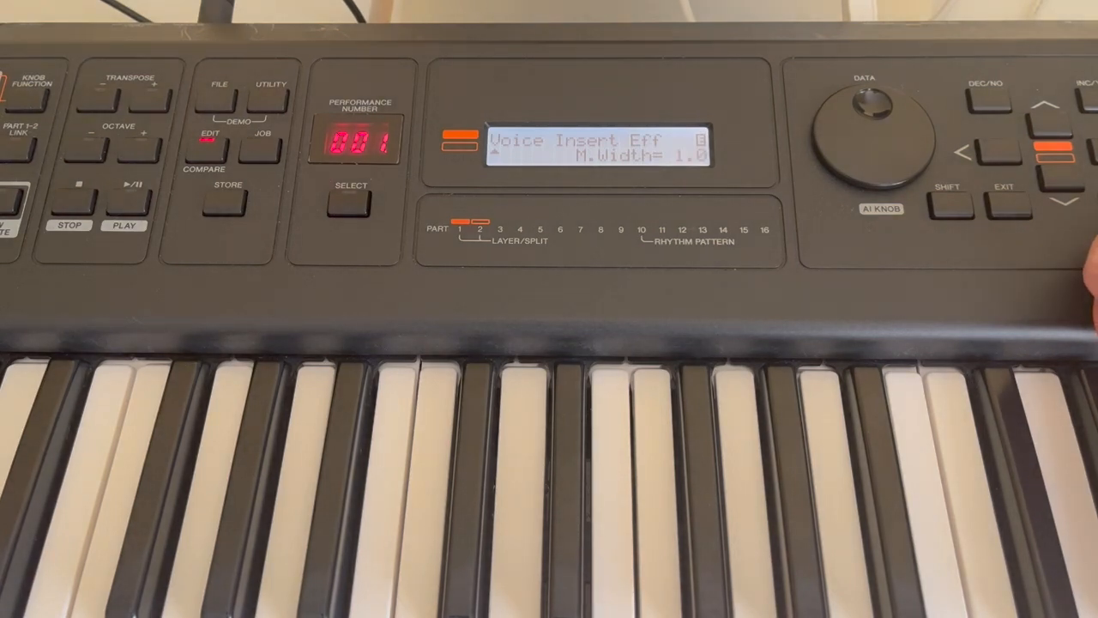